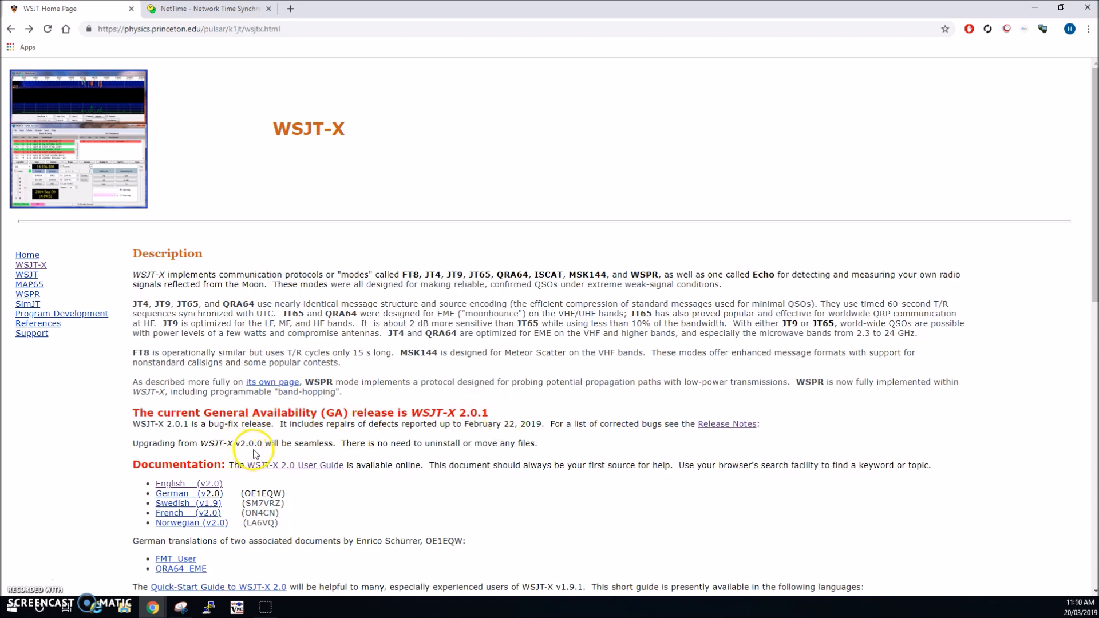
pyautogui.moveTo(717, 427)
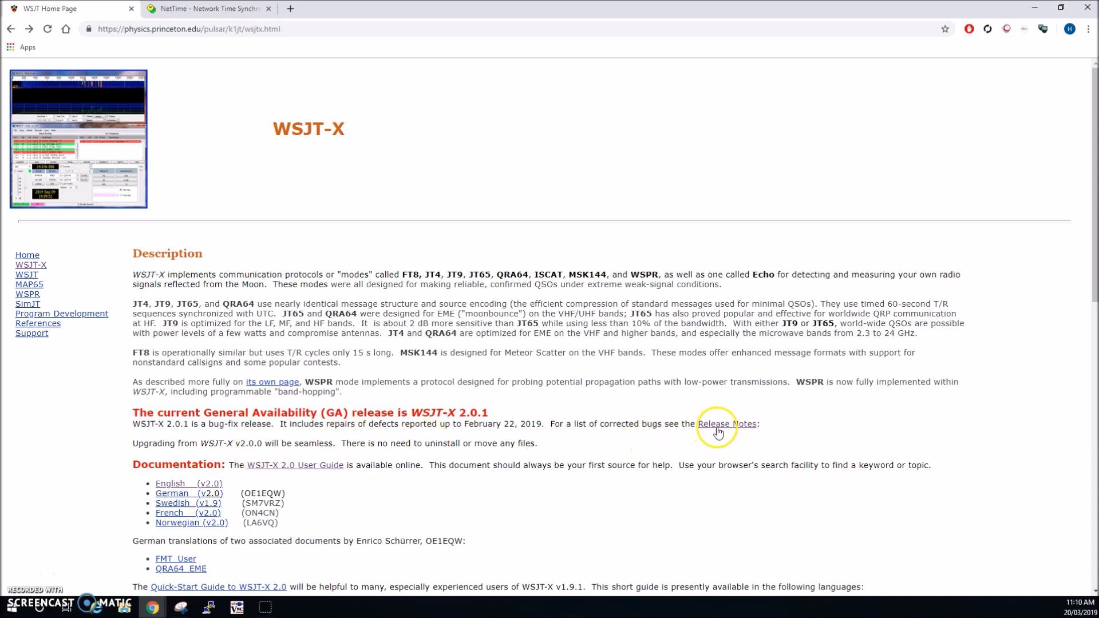
# Step: View the WSJT-X 2.0.1 release notes and read down through the bug-fix list
pyautogui.click(726, 424)
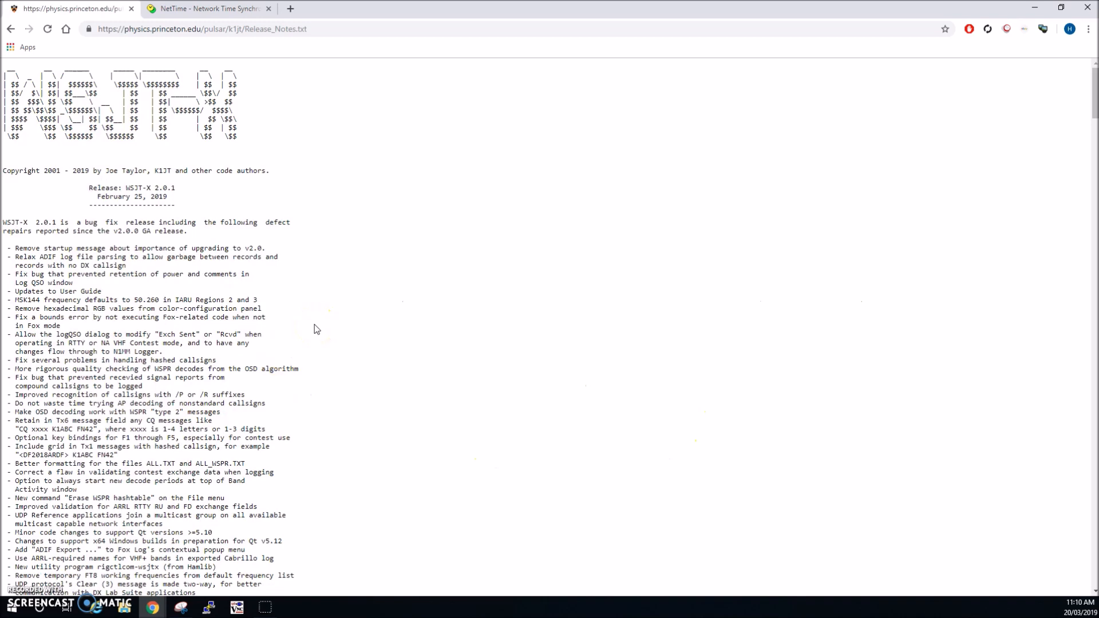
pyautogui.scroll(-3)
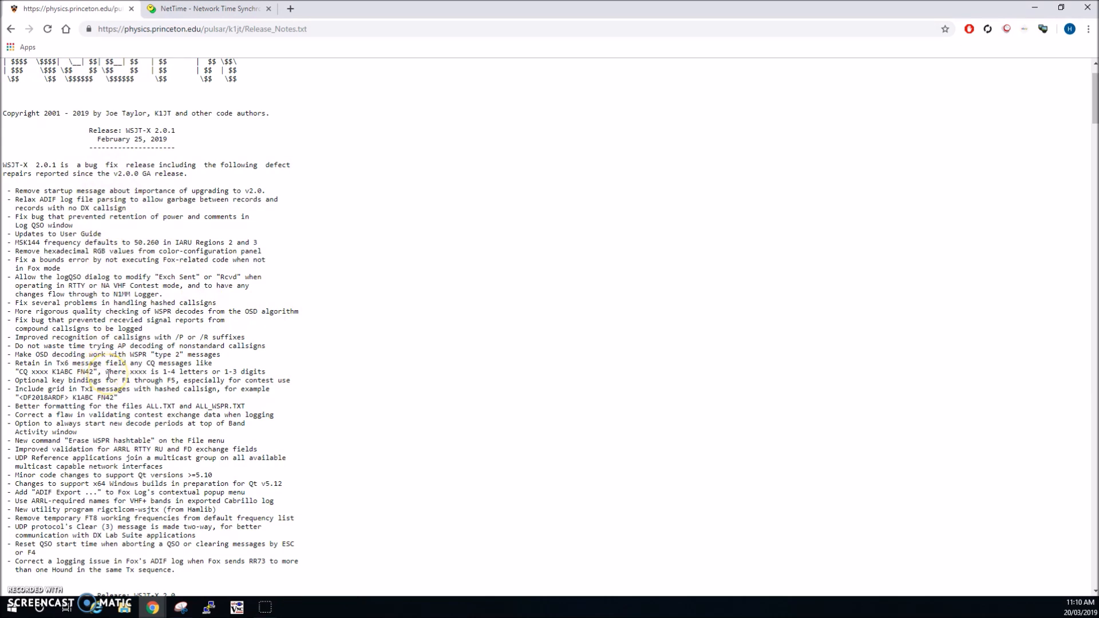
pyautogui.scroll(-3)
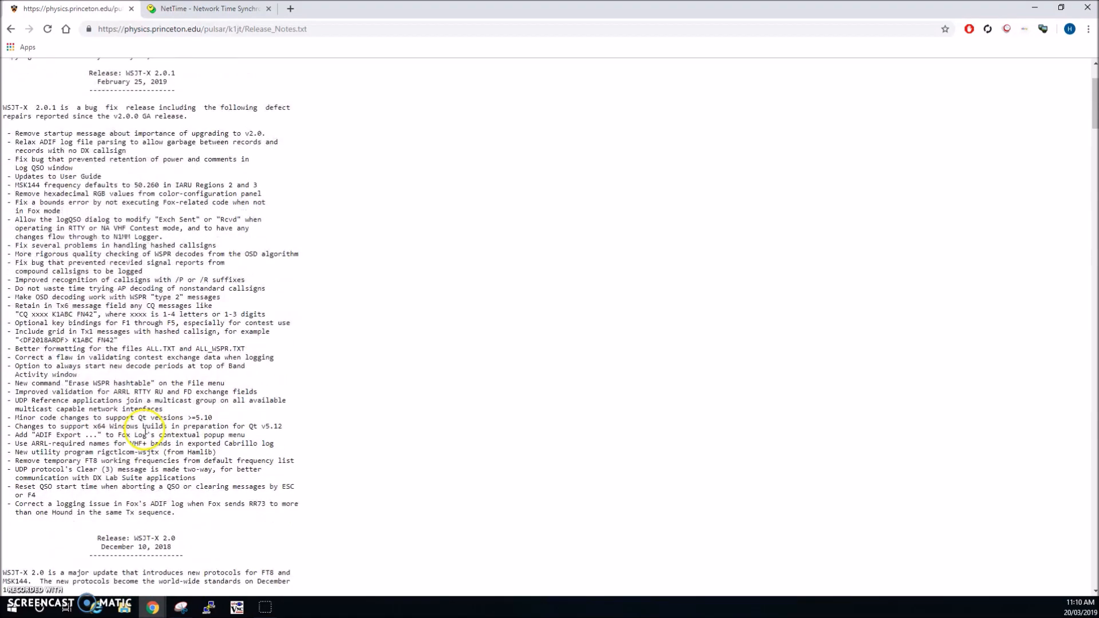
pyautogui.moveTo(41, 61)
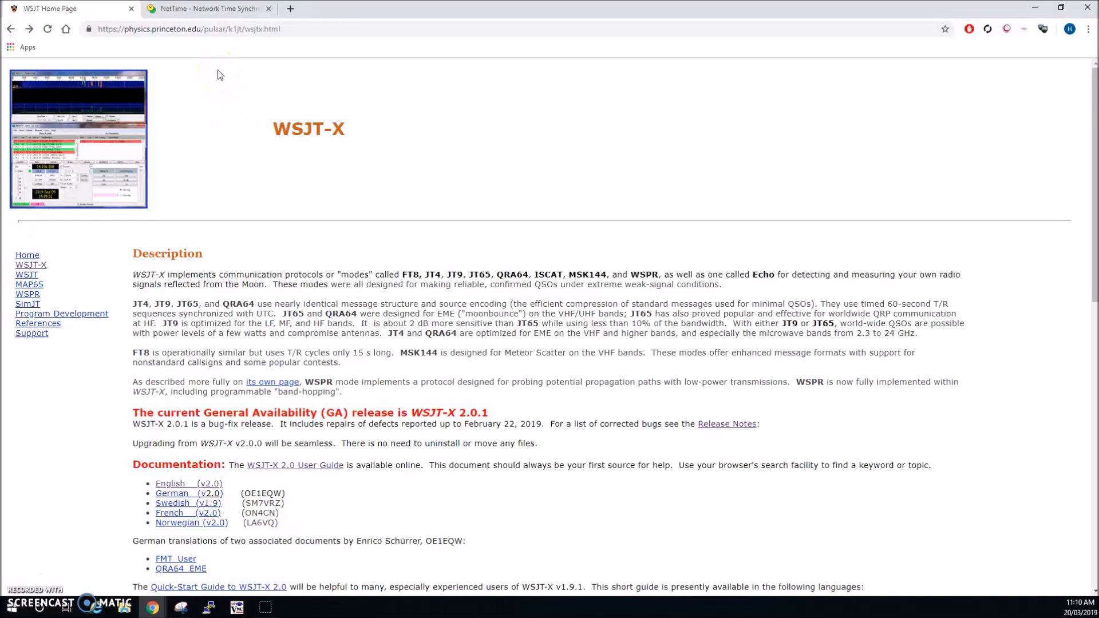
pyautogui.moveTo(138, 44)
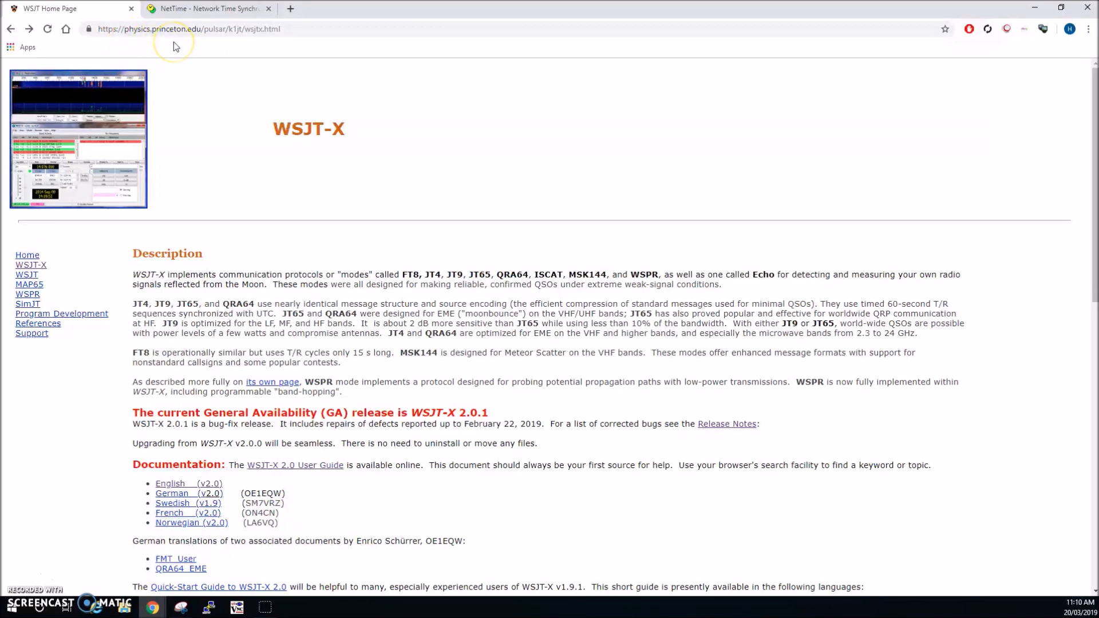
pyautogui.moveTo(102, 41)
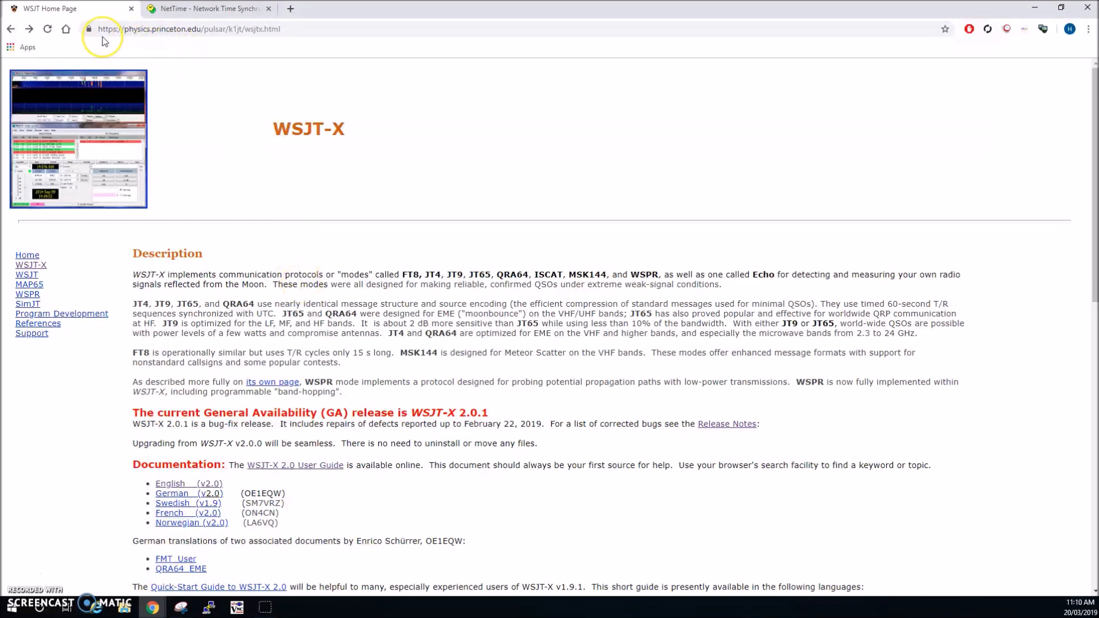
# Step: Scroll the home page down to the Installation packages for WSJT-X 2.0 section
pyautogui.scroll(-3)
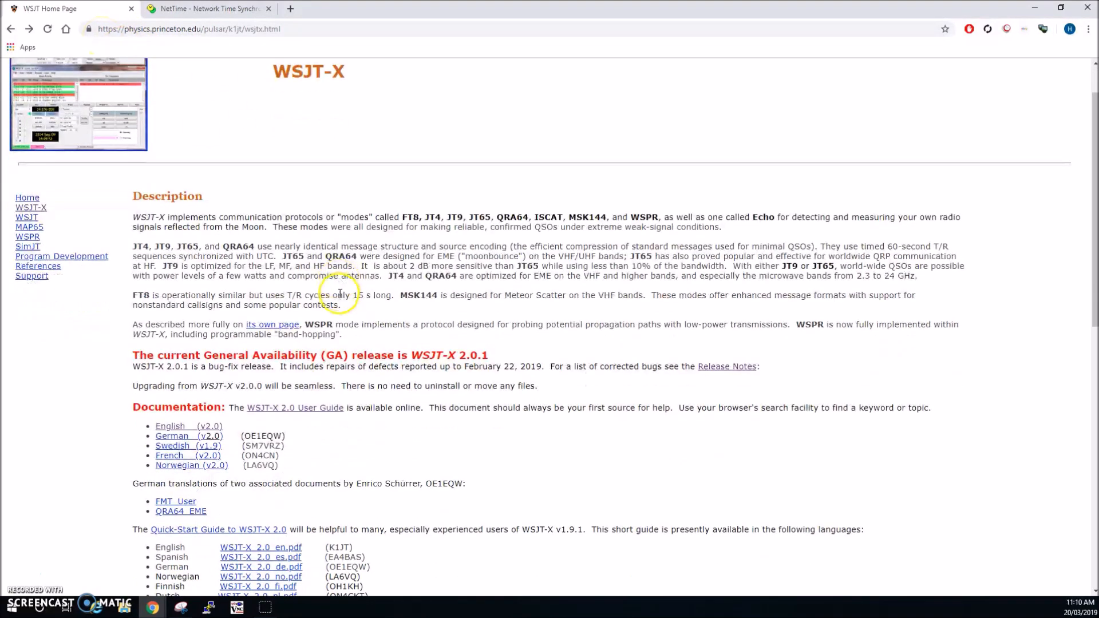
pyautogui.scroll(-3)
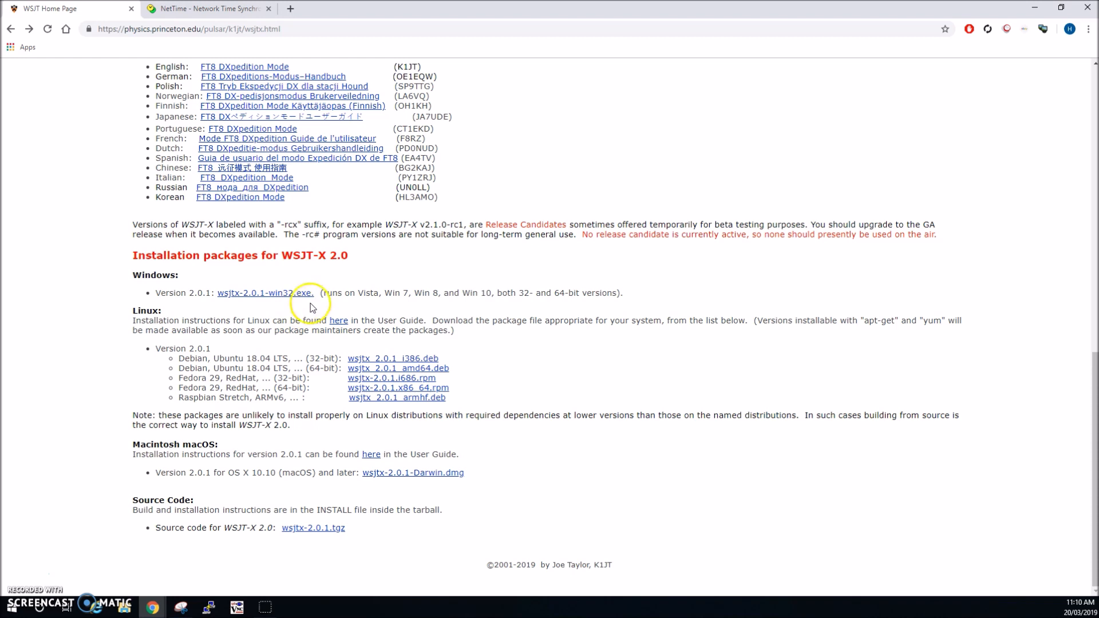
pyautogui.moveTo(385, 308)
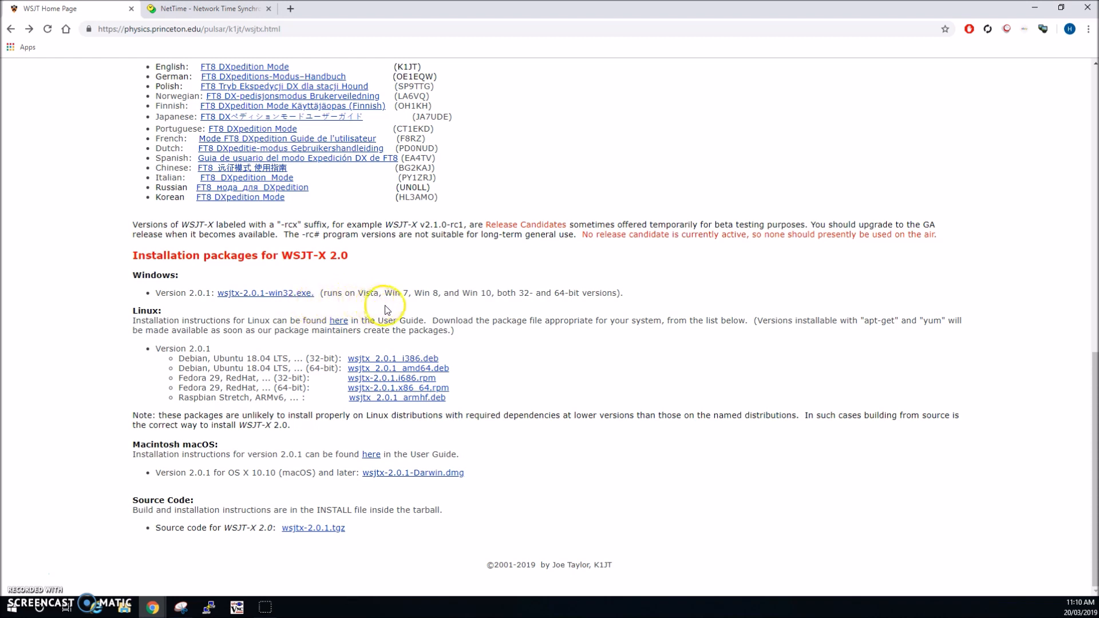
pyautogui.moveTo(435, 310)
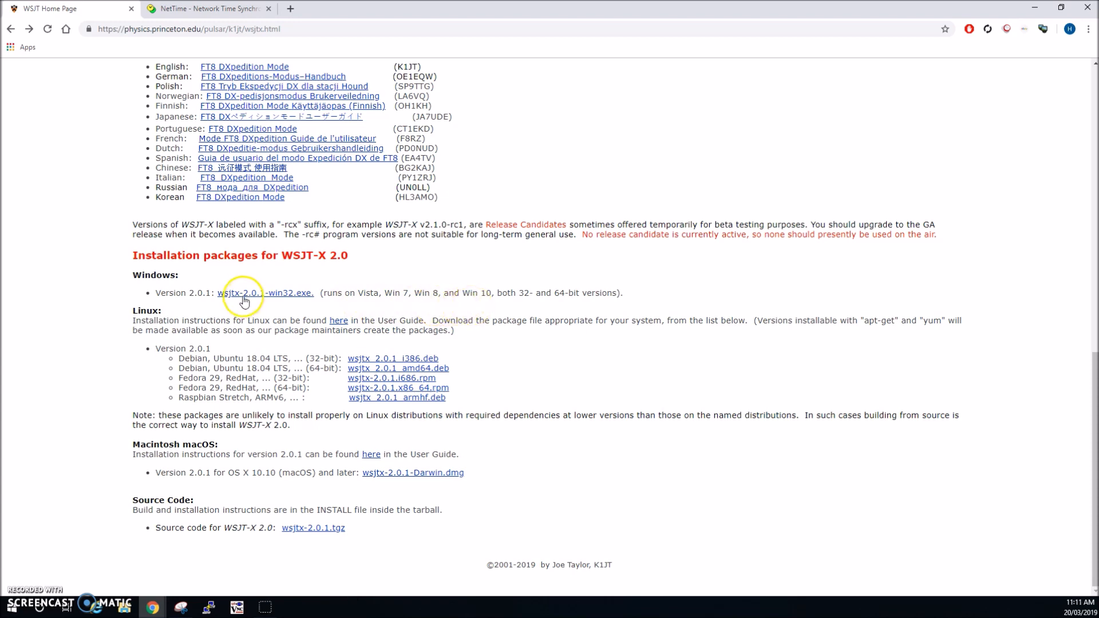
# Step: Save wsjtx-2.0.1-win32.exe into the Downloads folder
pyautogui.click(268, 293)
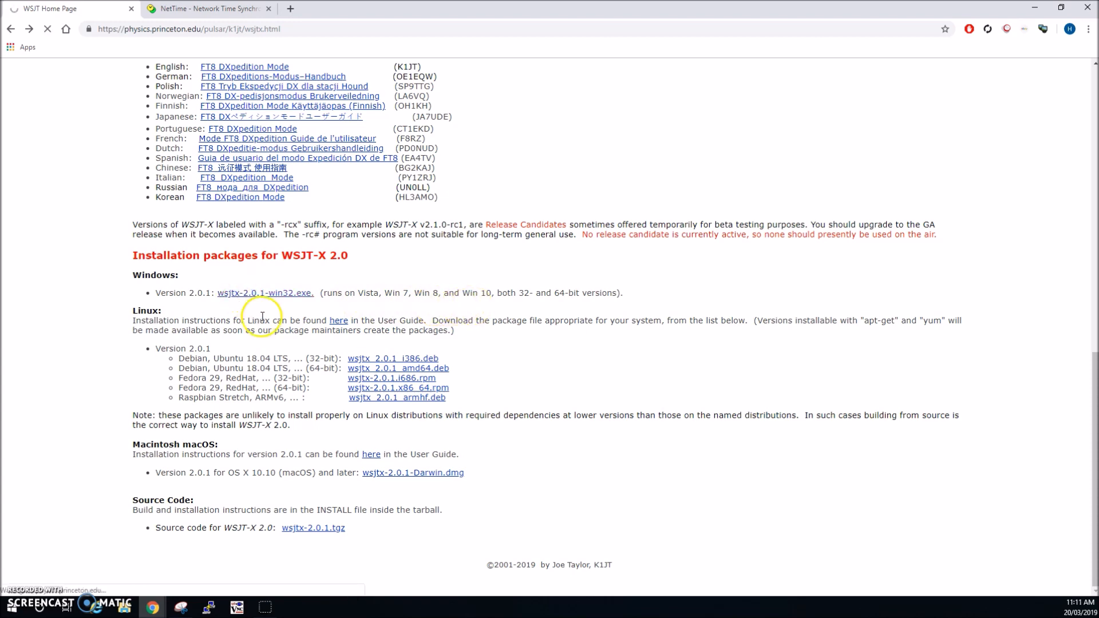
pyautogui.click(264, 292)
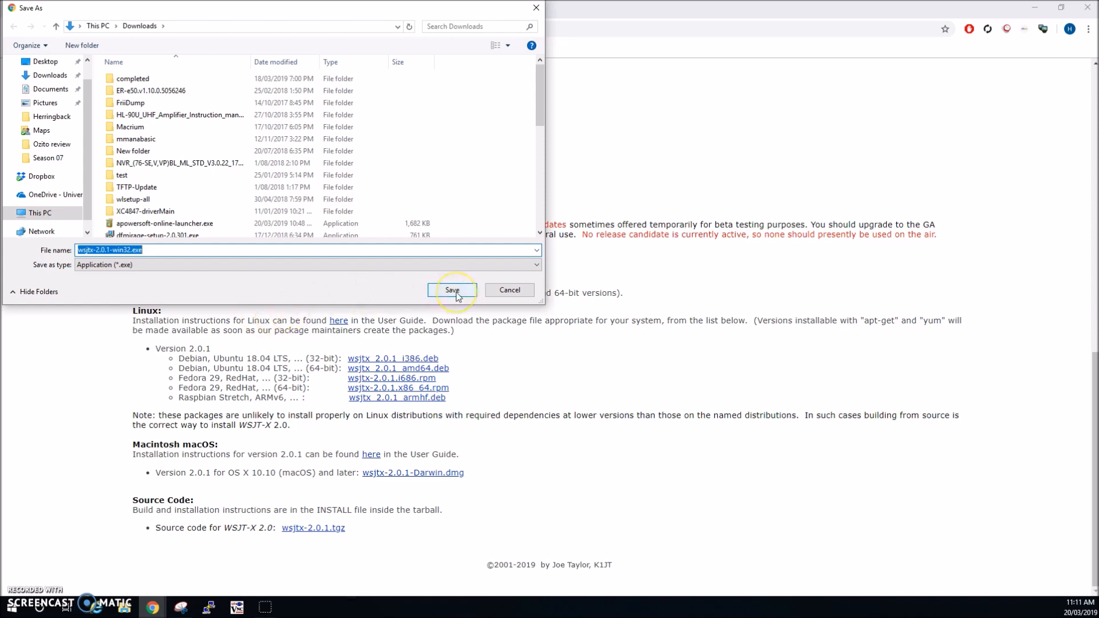
pyautogui.click(451, 289)
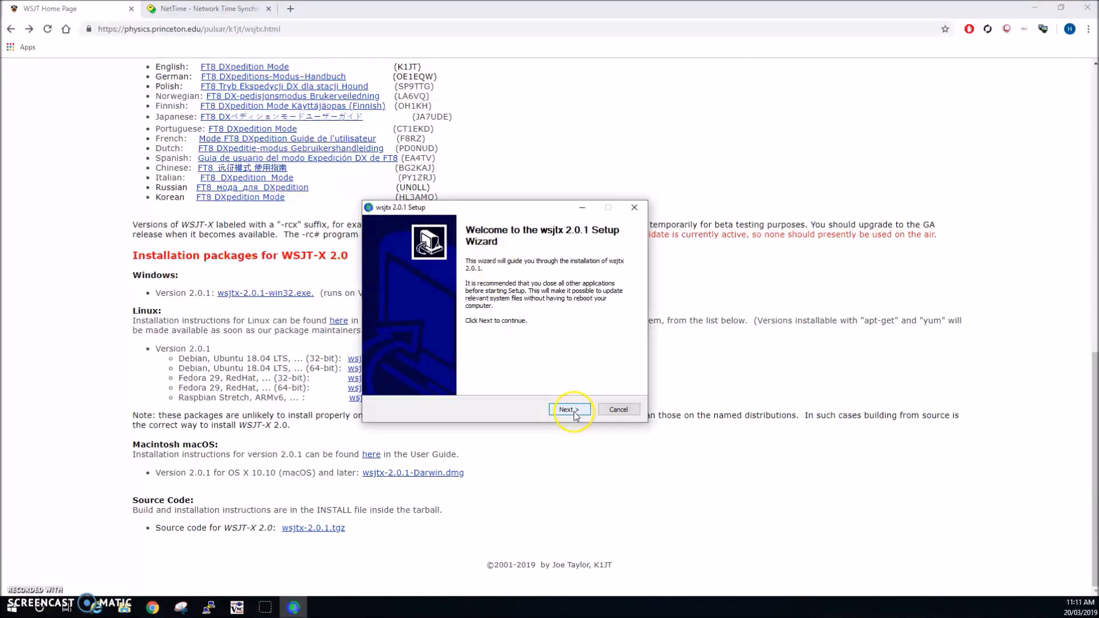
# Step: Accept the GNU GPL licence, enable the wsjtx desktop icon, and install into C:\WSJT\wsjtx
pyautogui.click(567, 410)
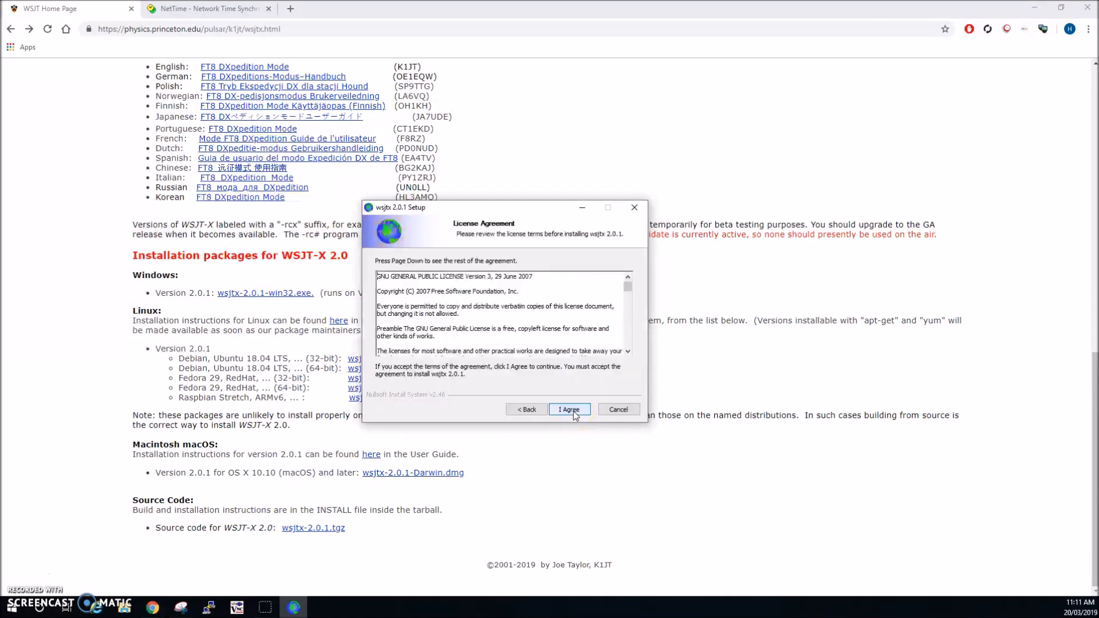
pyautogui.click(569, 410)
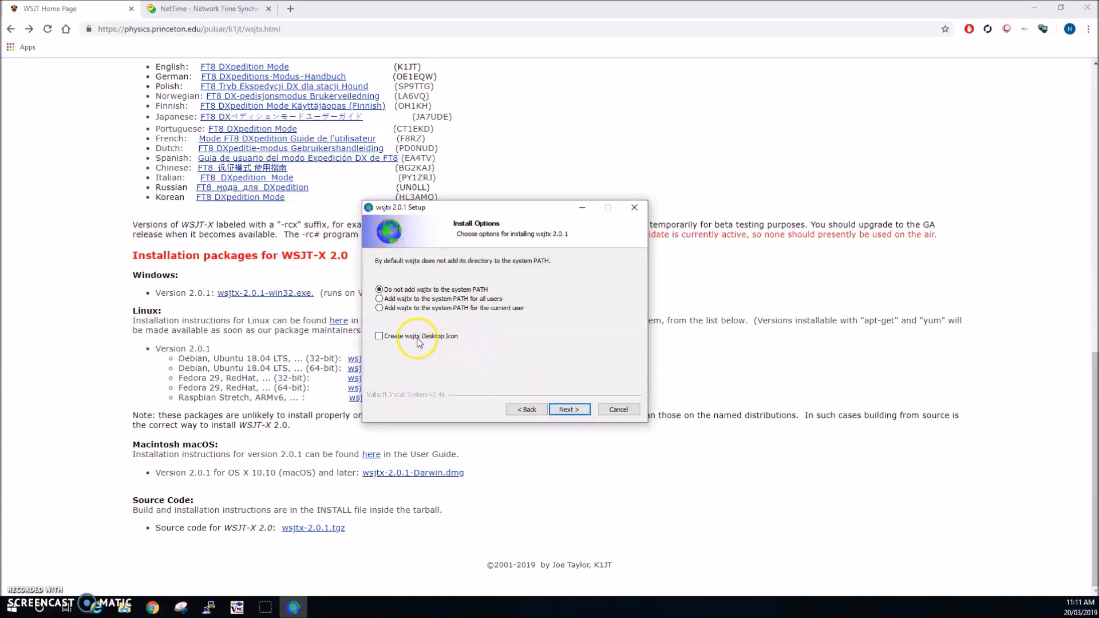
pyautogui.click(379, 335)
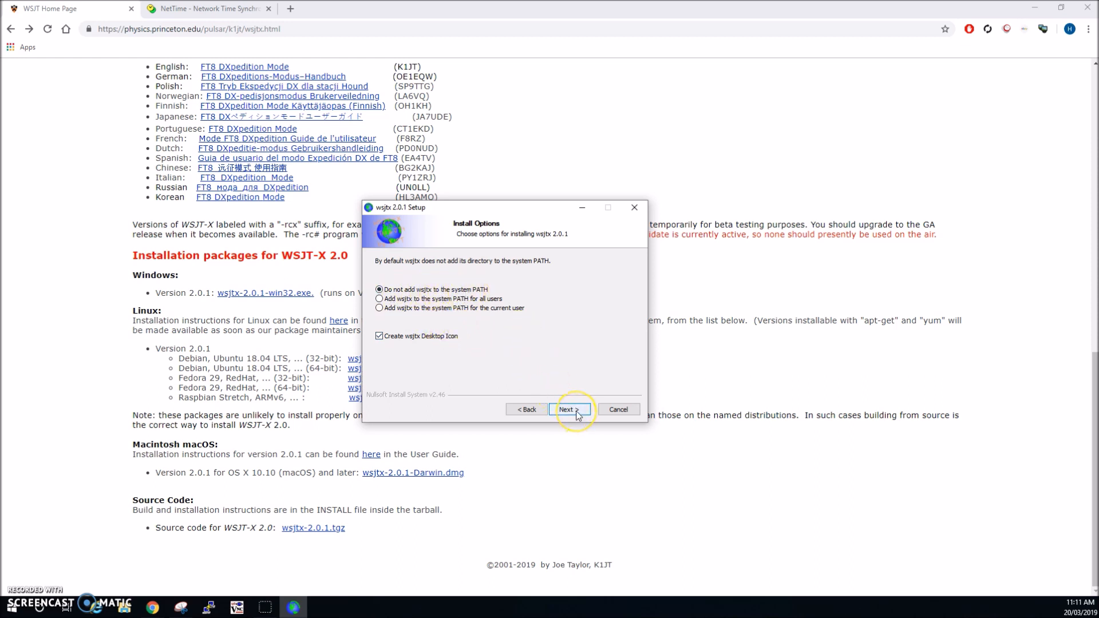
pyautogui.click(569, 410)
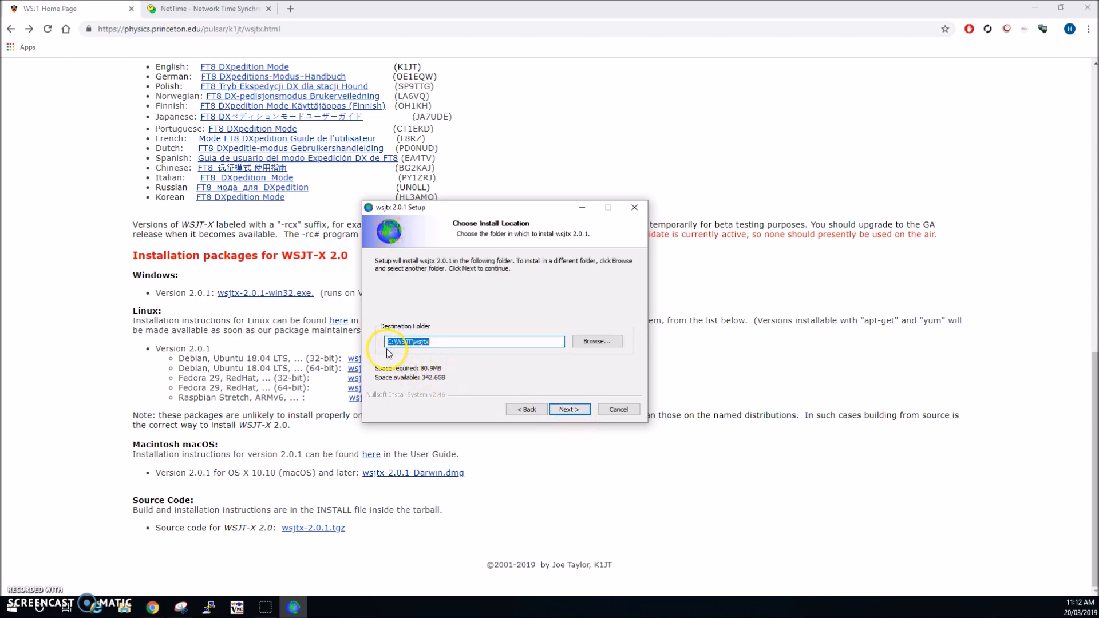
pyautogui.moveTo(491, 383)
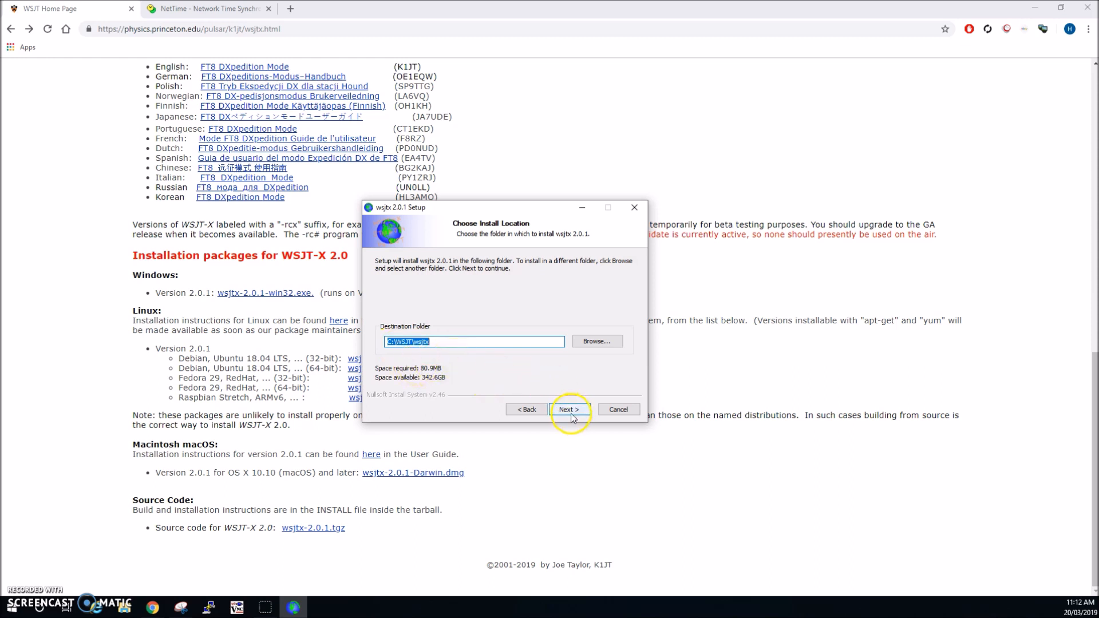
pyautogui.click(569, 410)
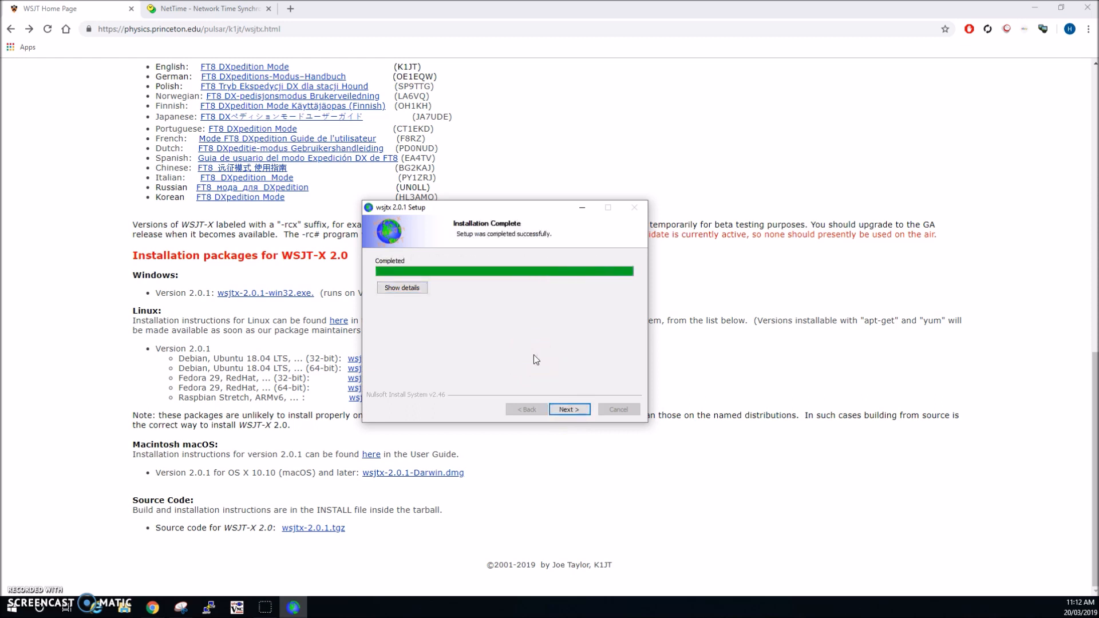
# Step: Untick 'Run wsjtx 2.0.1' on the completion page and finish the setup
pyautogui.click(569, 409)
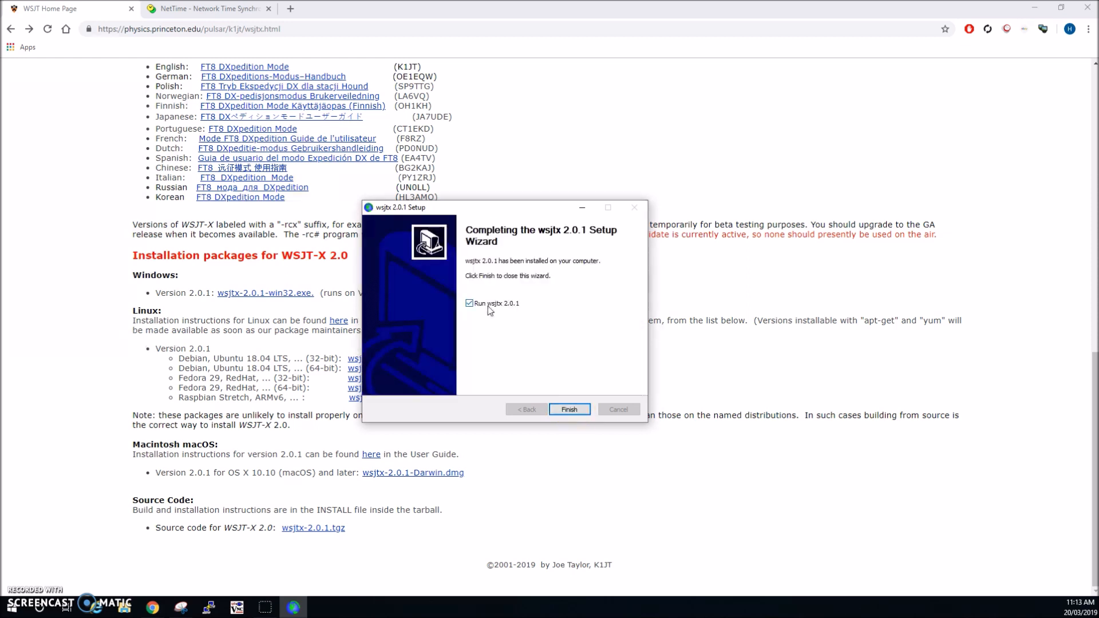
pyautogui.moveTo(504, 314)
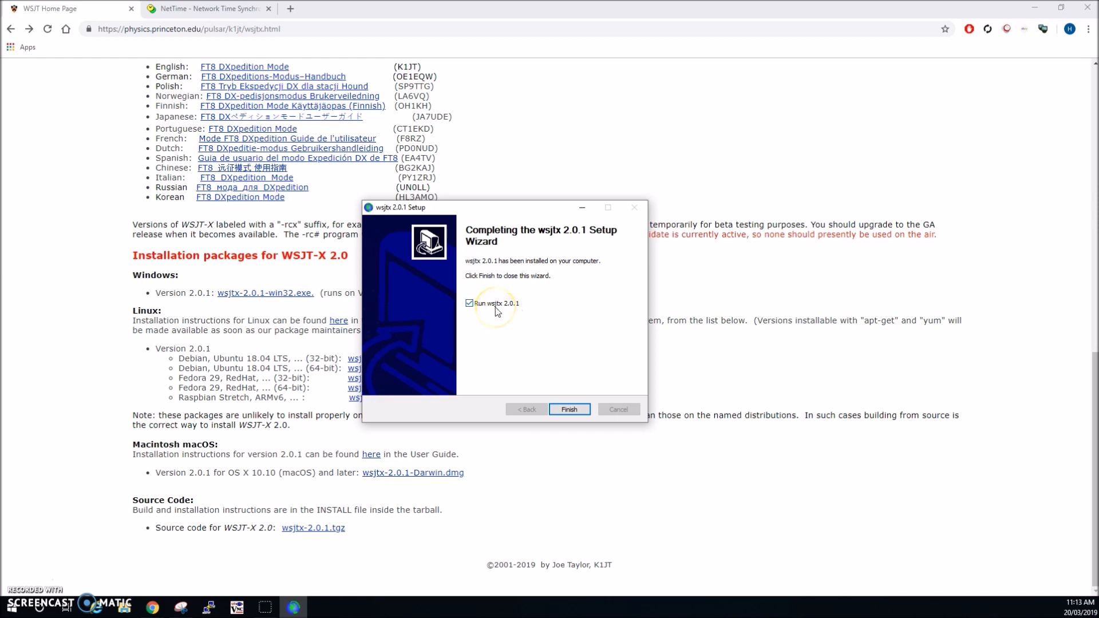
pyautogui.click(469, 303)
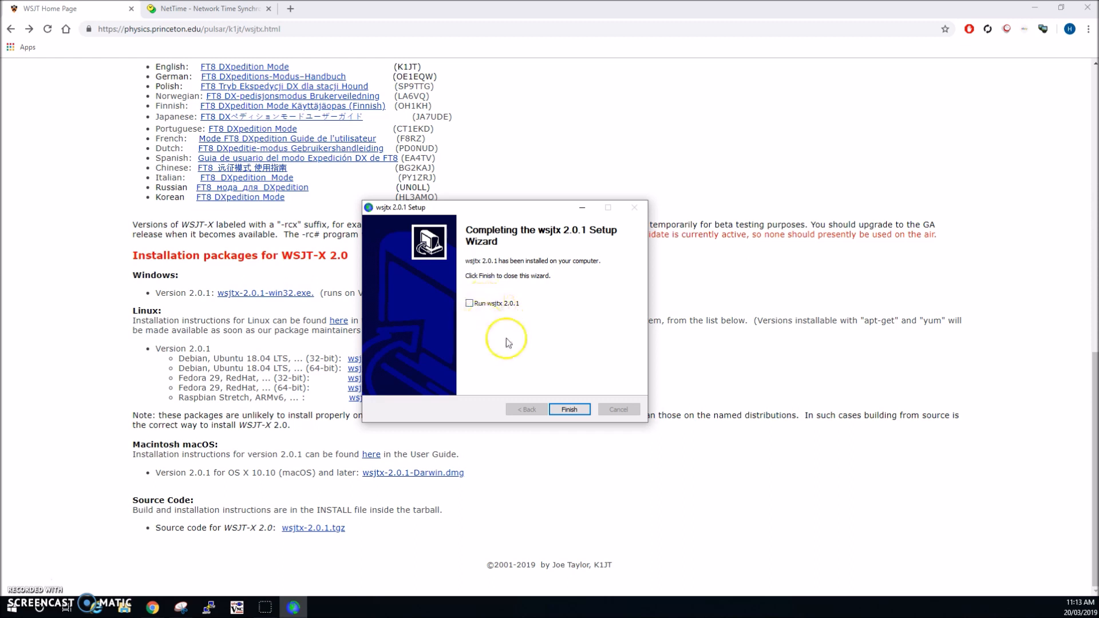
pyautogui.moveTo(569, 410)
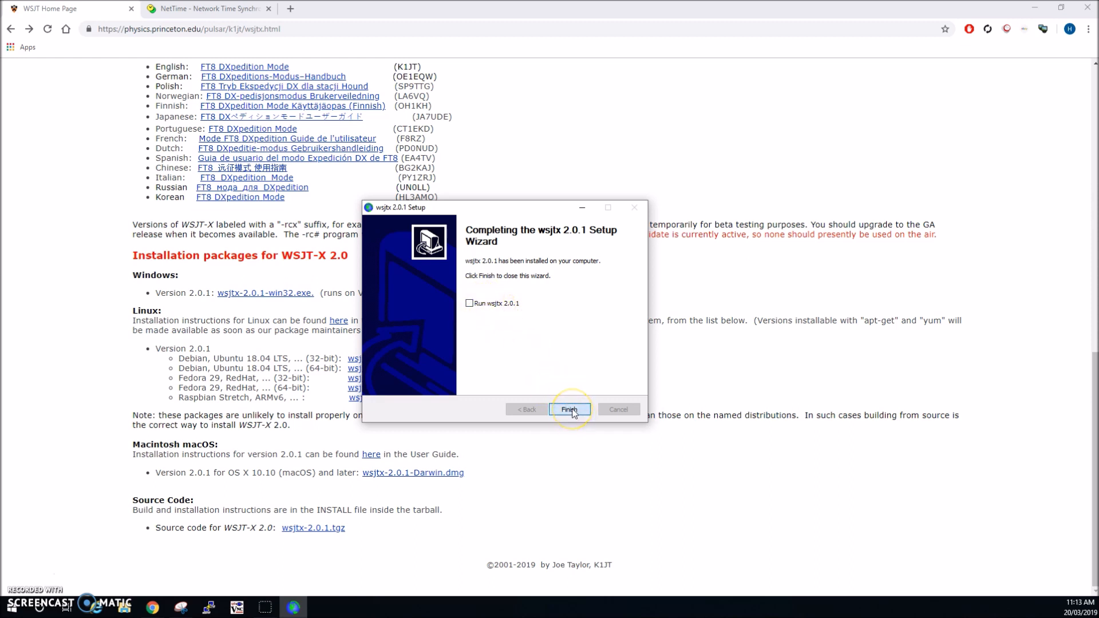
pyautogui.click(568, 410)
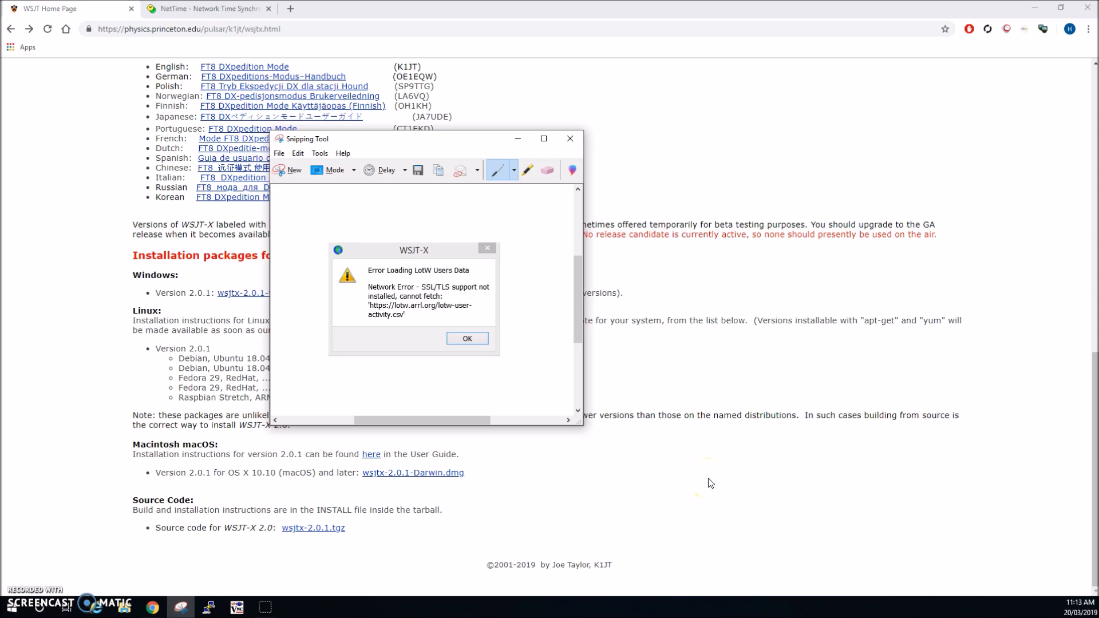
# Step: Close the Snipping Tool window with the LotW/SSL error capture
pyautogui.click(467, 339)
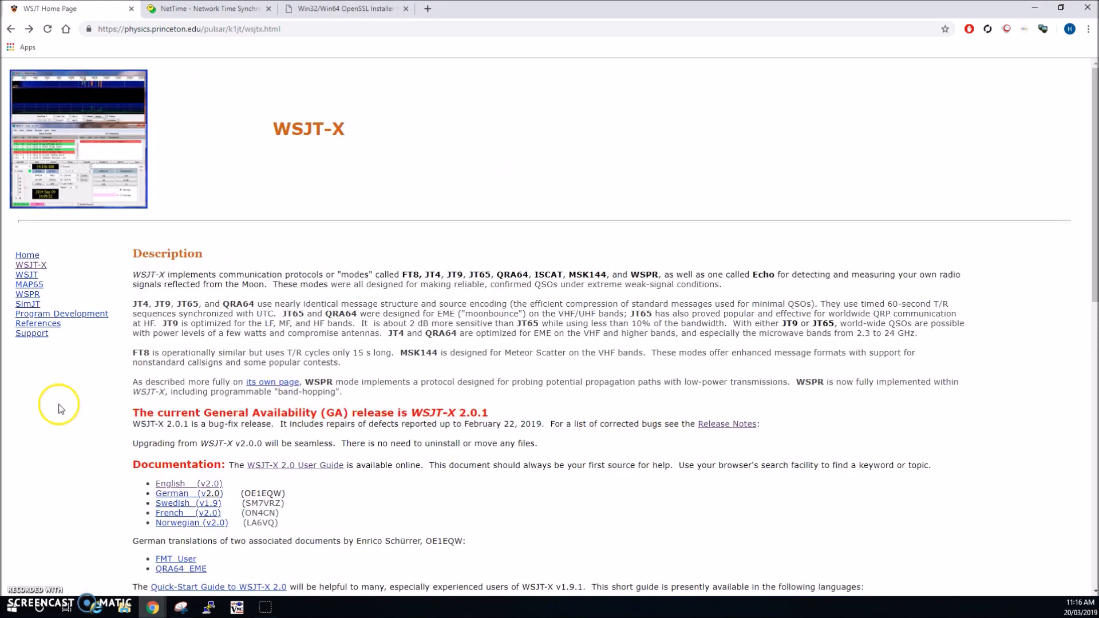
# Step: Show the OpenSSL installer page and move down to the Download Win32 OpenSSL table
pyautogui.click(343, 8)
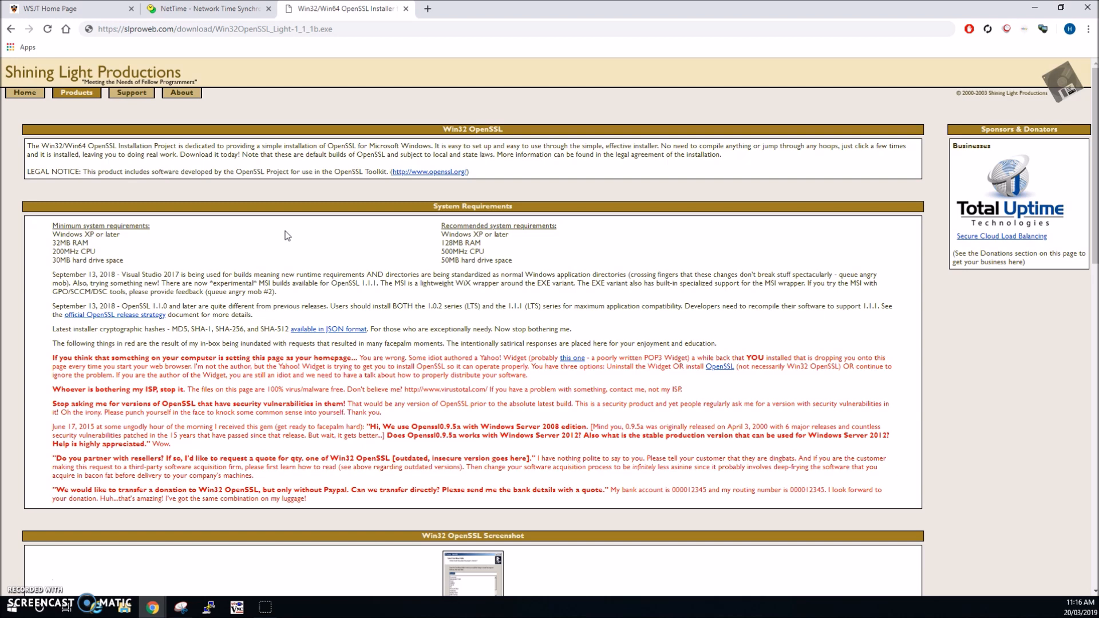
pyautogui.scroll(-3)
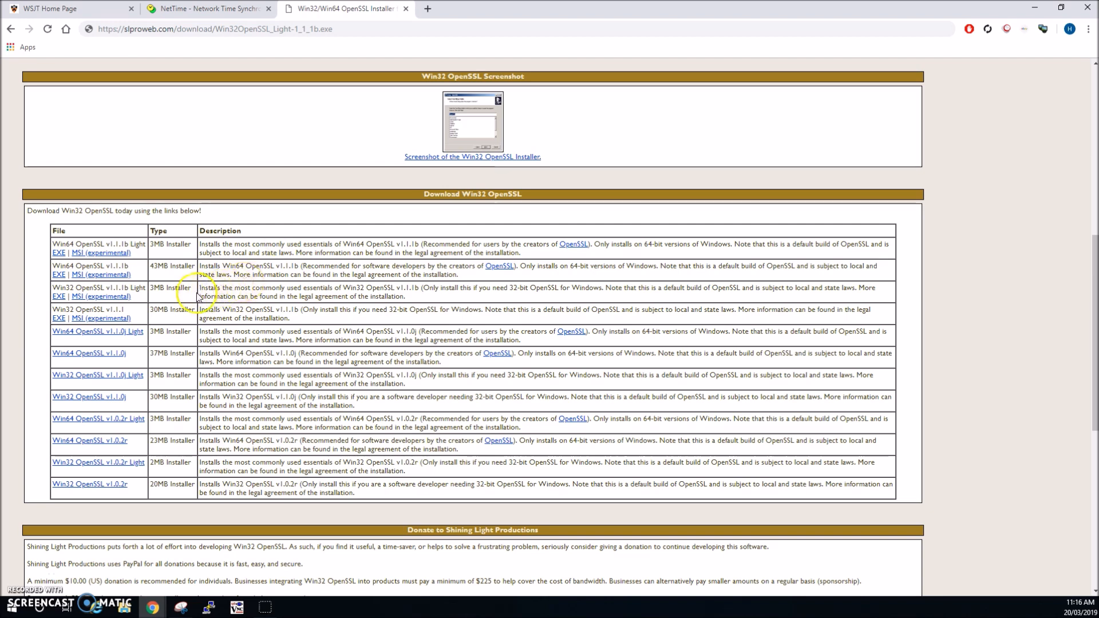
pyautogui.moveTo(578, 291)
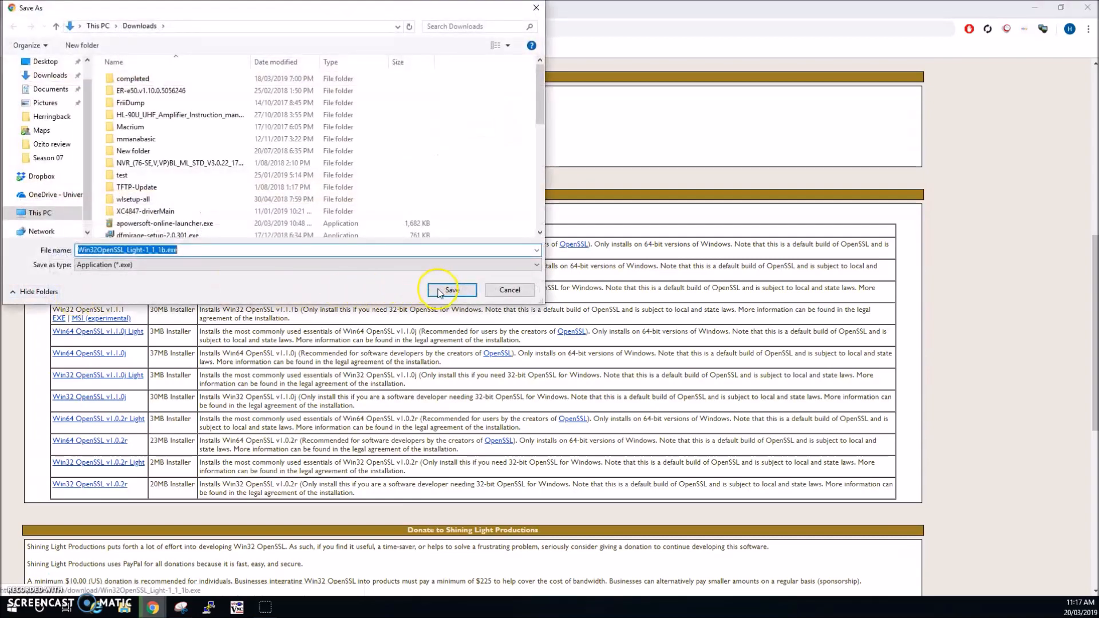
pyautogui.click(450, 290)
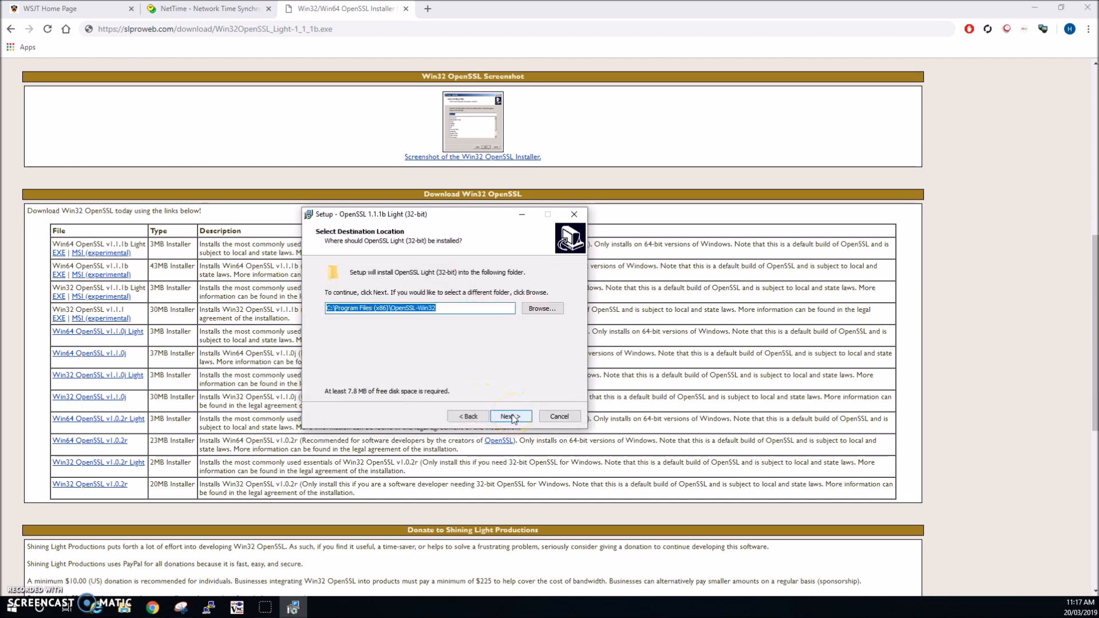
# Step: Keep the default folder and shortcuts, copy DLLs to the system directory, decline the $10 donation, and finish
pyautogui.click(511, 415)
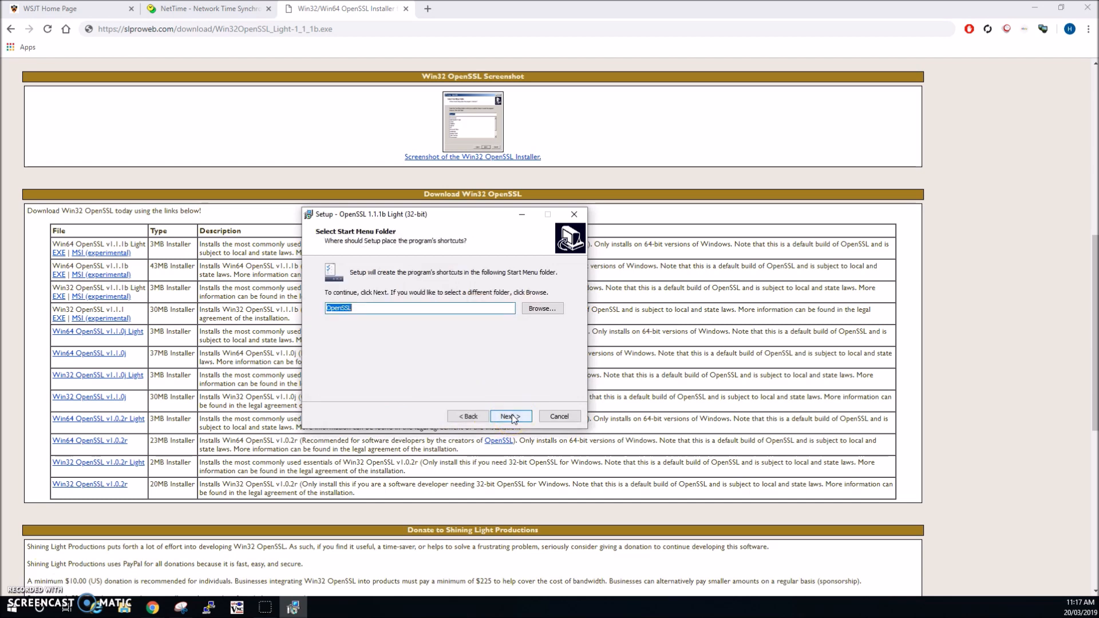
pyautogui.click(511, 416)
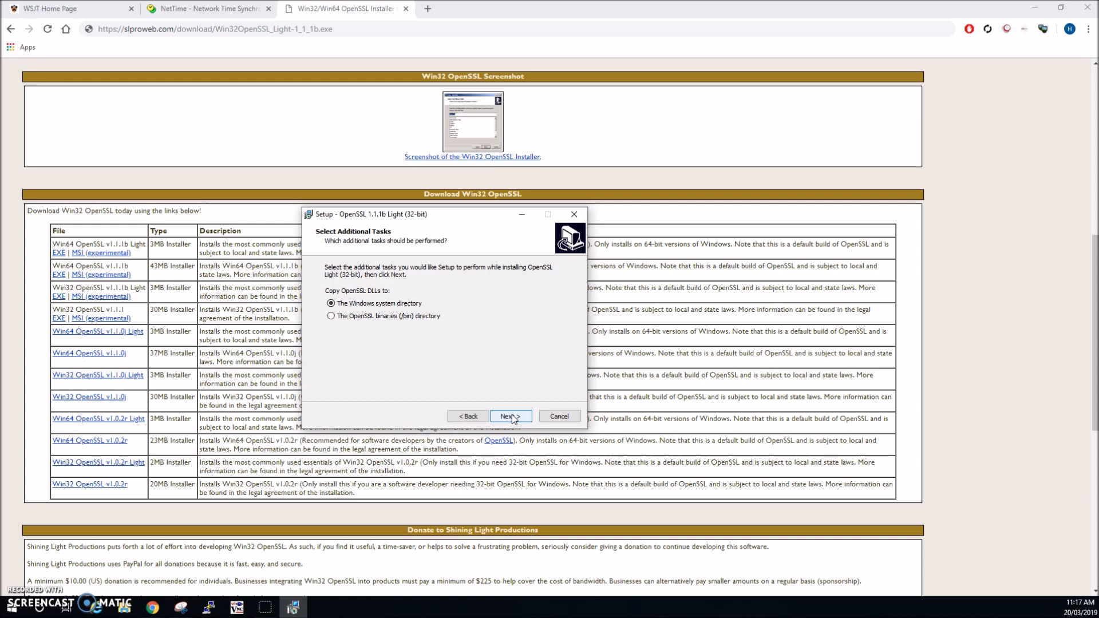
pyautogui.click(510, 416)
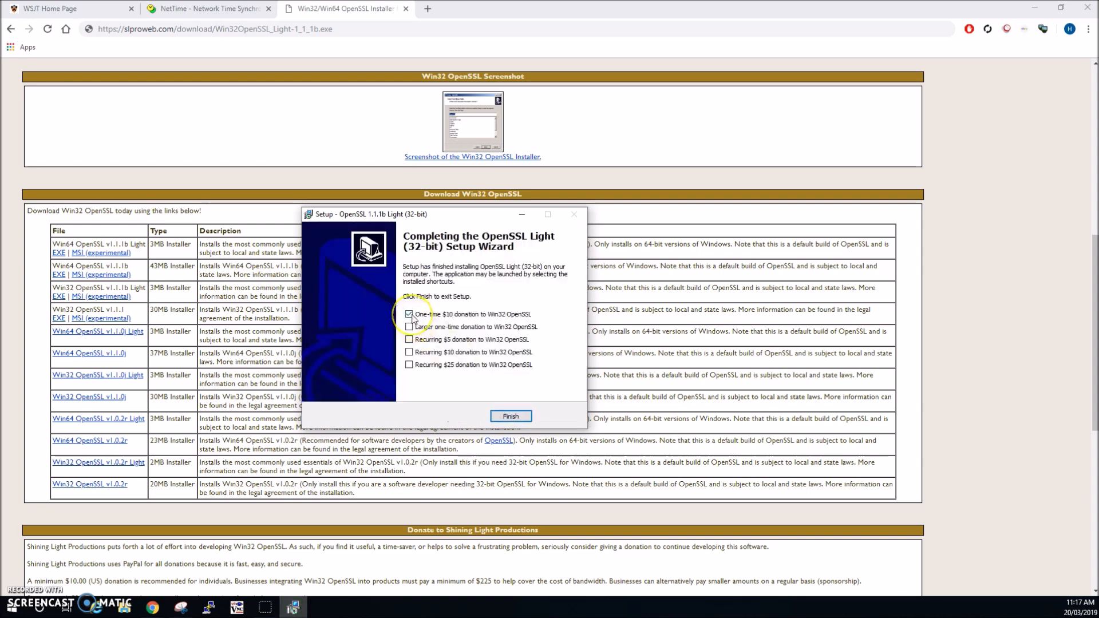
pyautogui.click(410, 314)
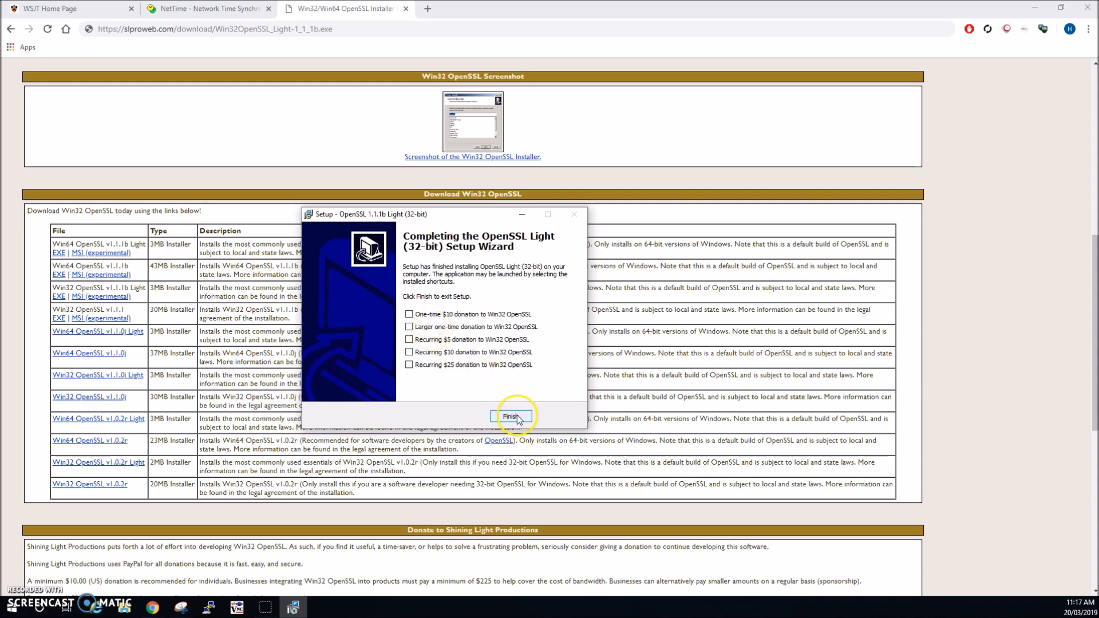
pyautogui.click(511, 417)
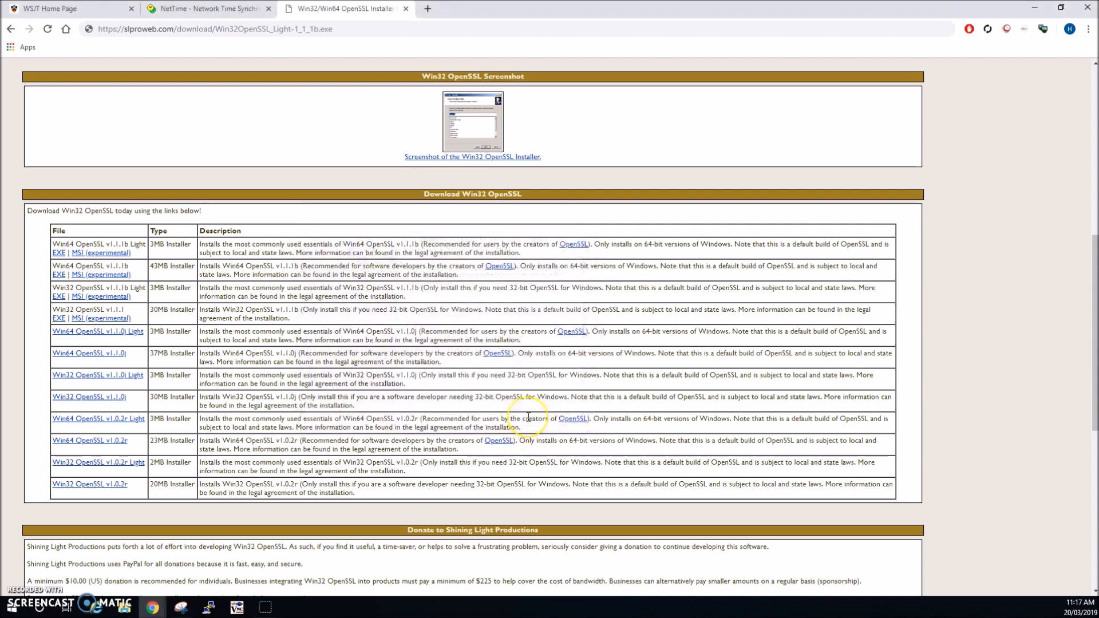
# Step: Bring the WSJT Home Page tab back to the front
pyautogui.click(53, 8)
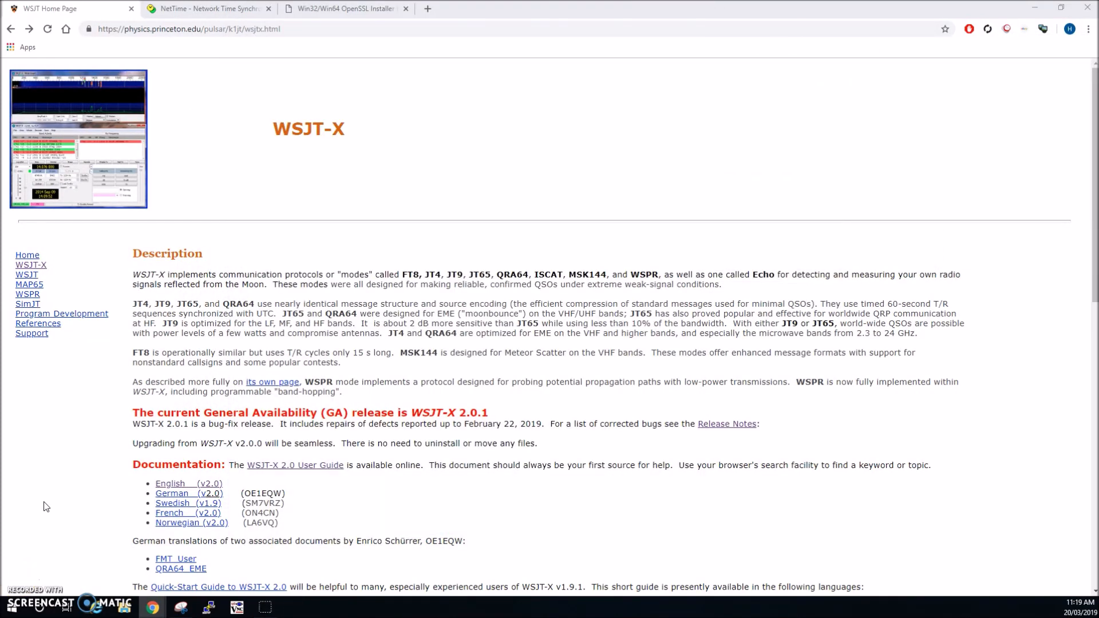
pyautogui.moveTo(69, 475)
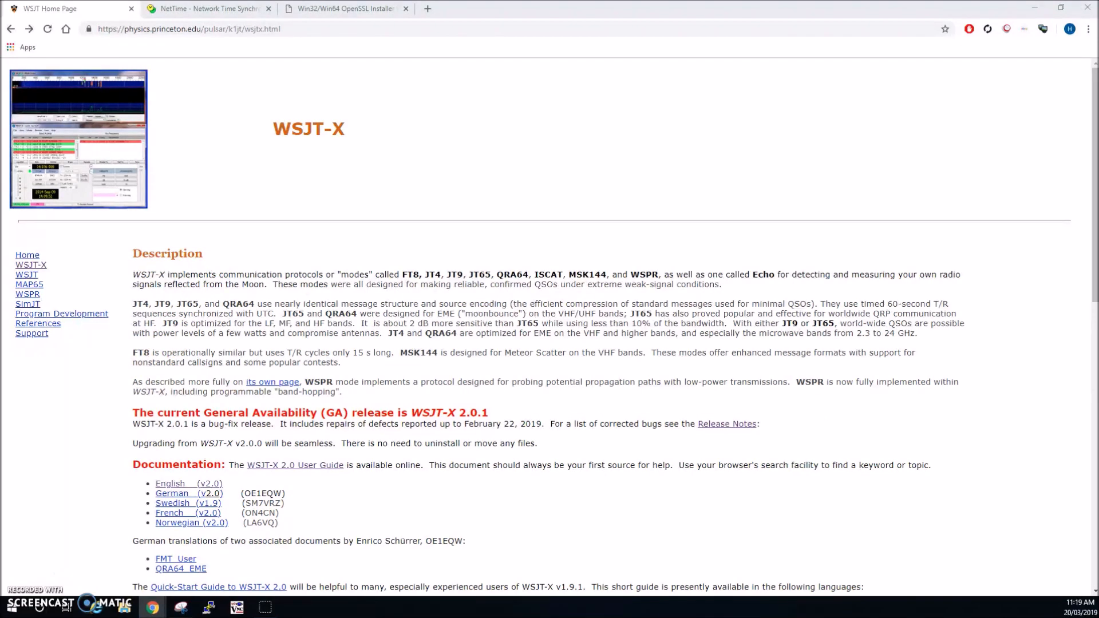
pyautogui.moveTo(191, 8)
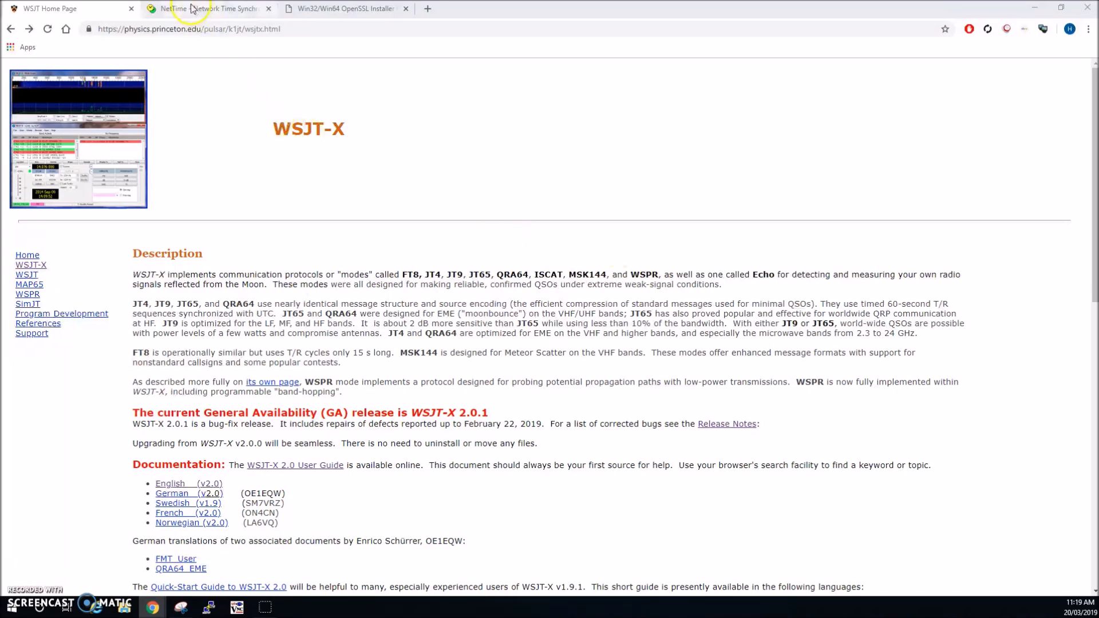
# Step: Show the NetTime - Network Time Synchronization tab with its installer downloads
pyautogui.click(207, 8)
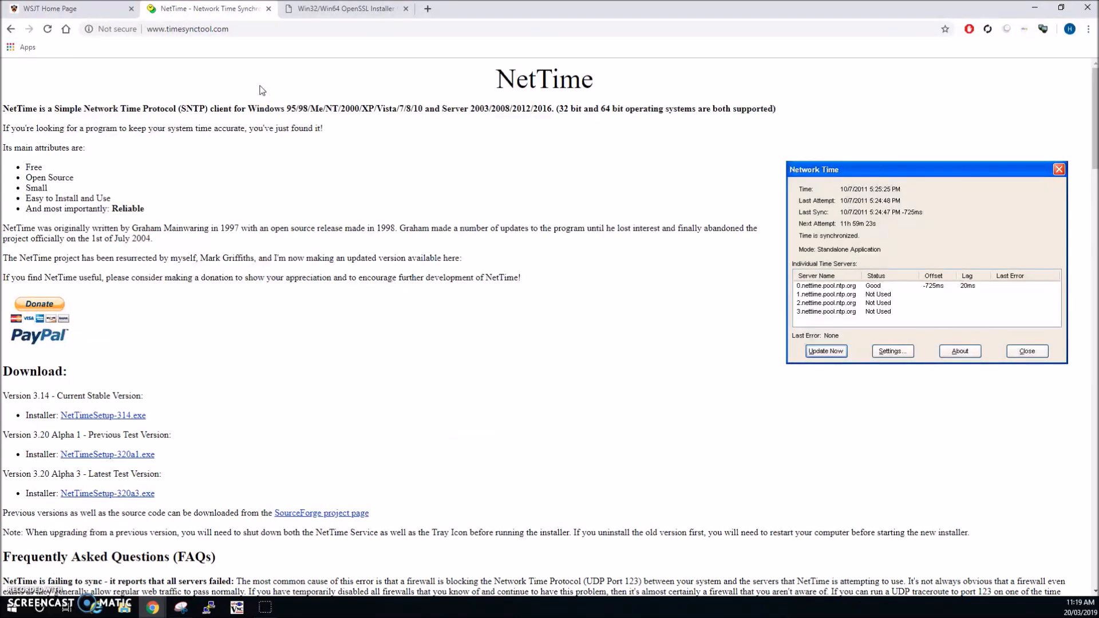
pyautogui.moveTo(171, 410)
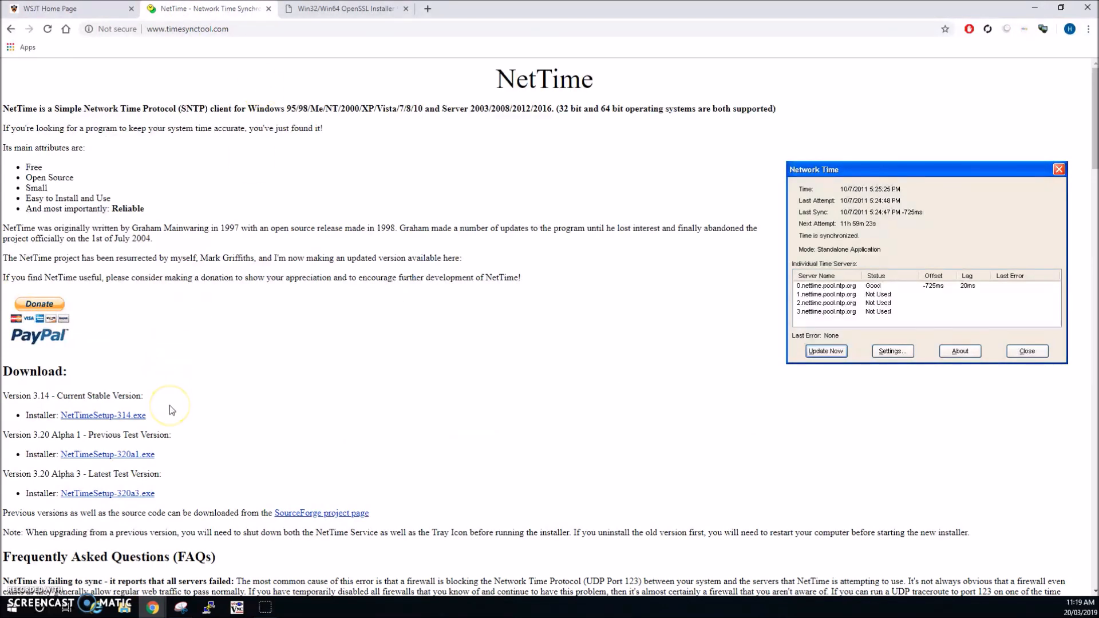